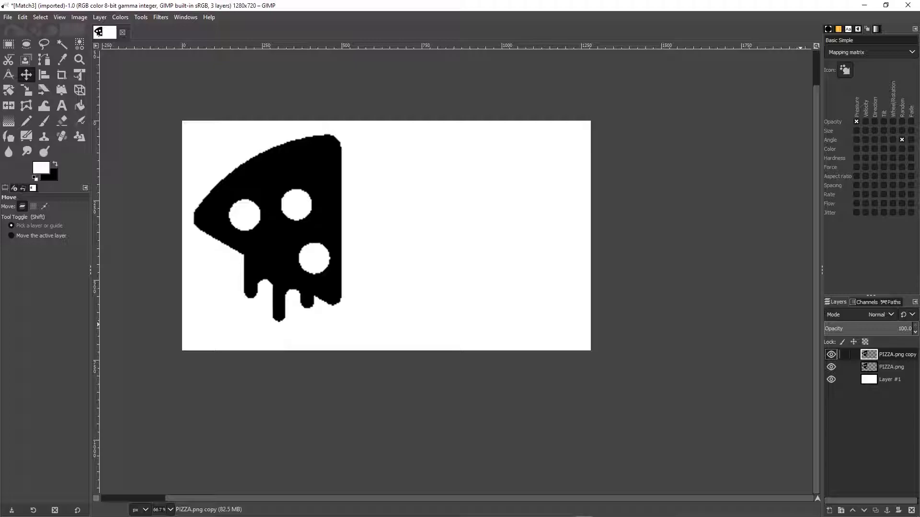
# - Drag the PIZZA.png copy silhouette to the empty right half of the canvas
pyautogui.moveTo(276, 229); pyautogui.dragTo(503, 226)
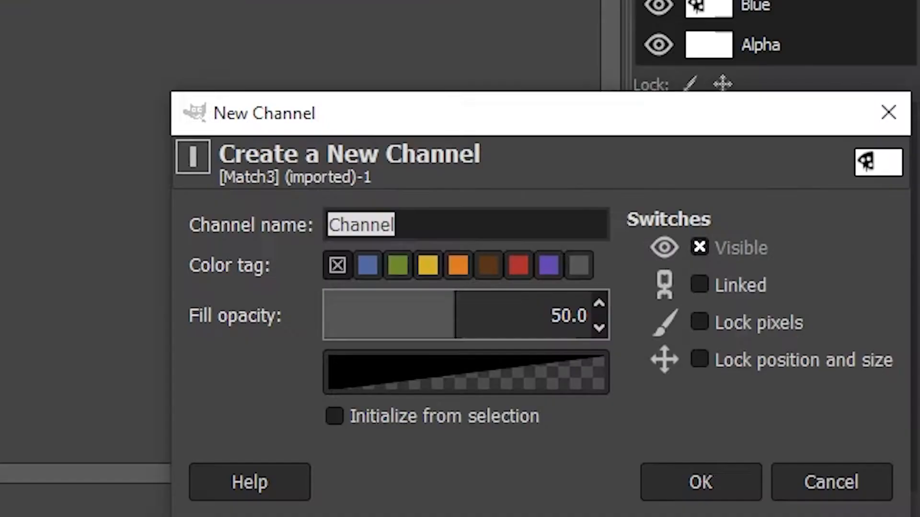
# - Create channel 'Channel' initialized from the current pizza selection
pyautogui.click(334, 416)
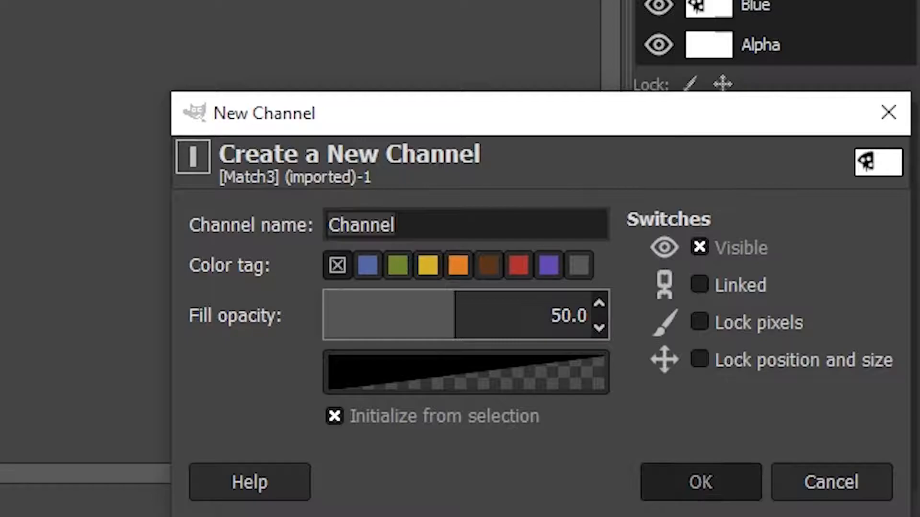
pyautogui.click(700, 481)
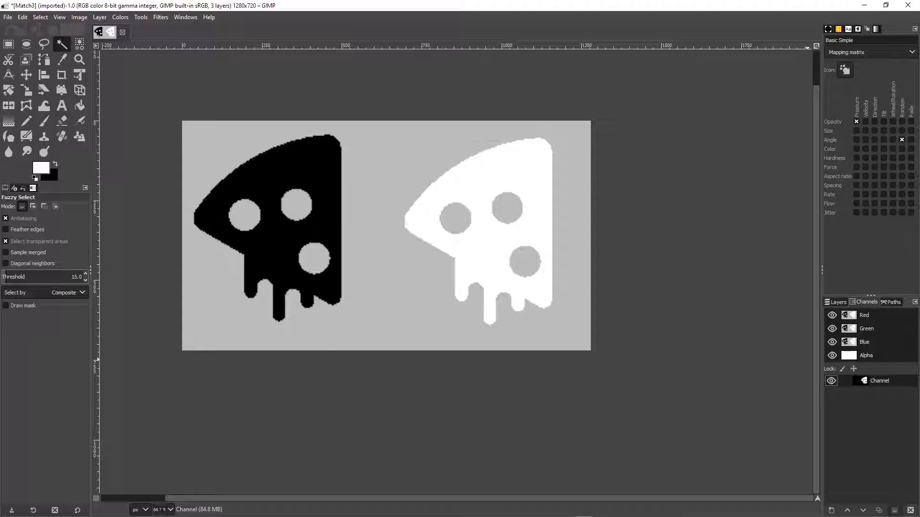
# - Make the new Channel active so the Gaussian blur targets the pizza mask
pyautogui.click(160, 17)
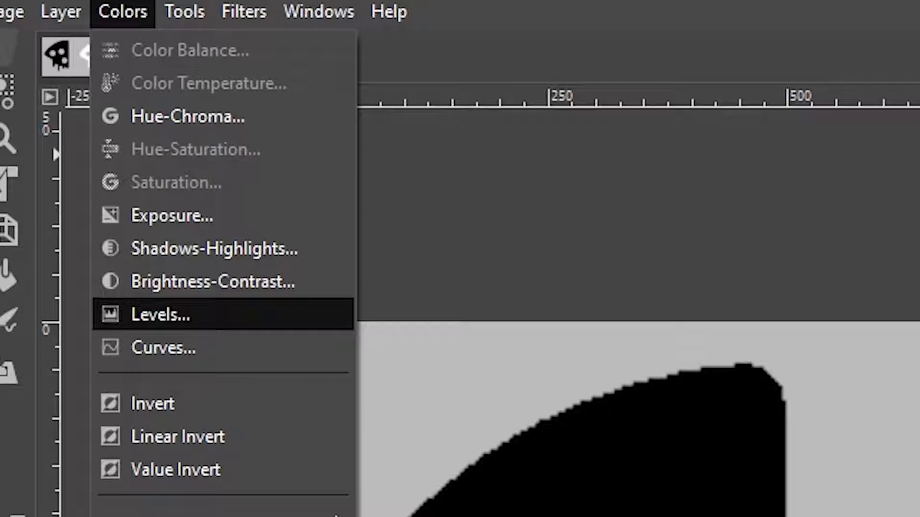
# - Apply Levels with input range 106–239 to the blurred channel to harden its edge
pyautogui.click(161, 314)
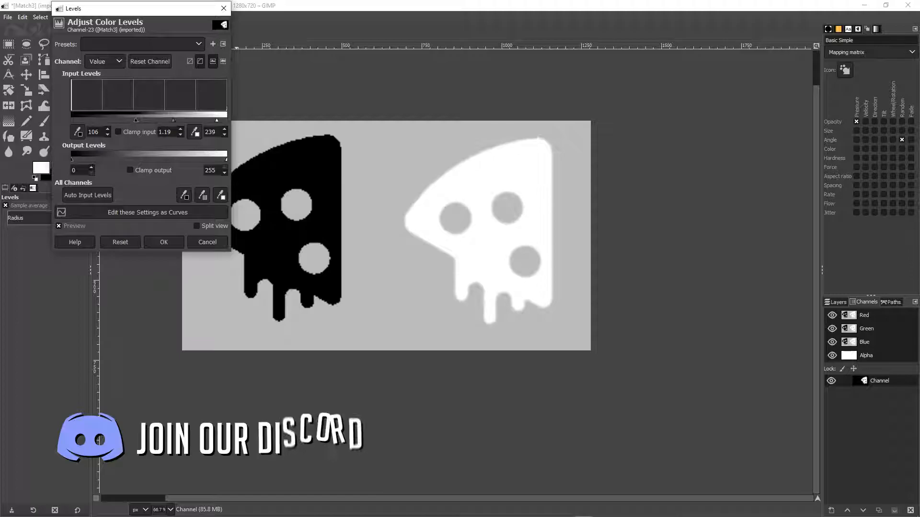
pyautogui.click(163, 242)
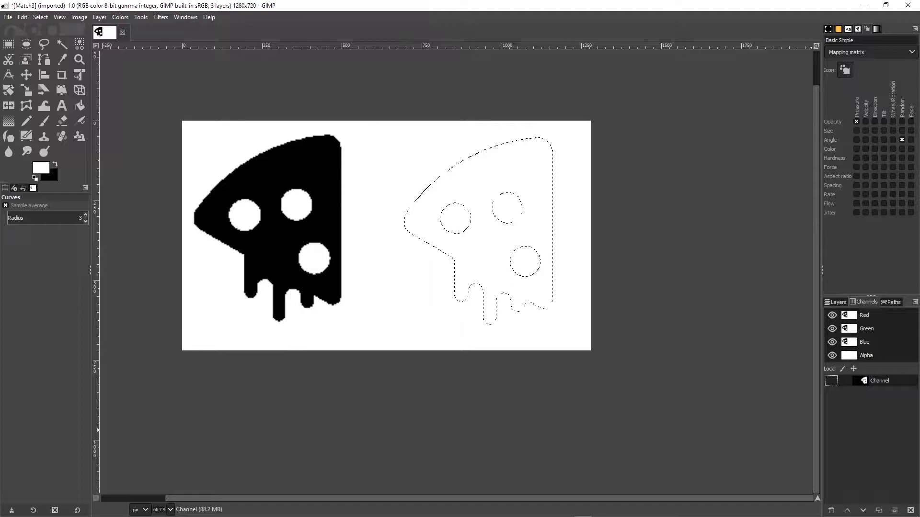